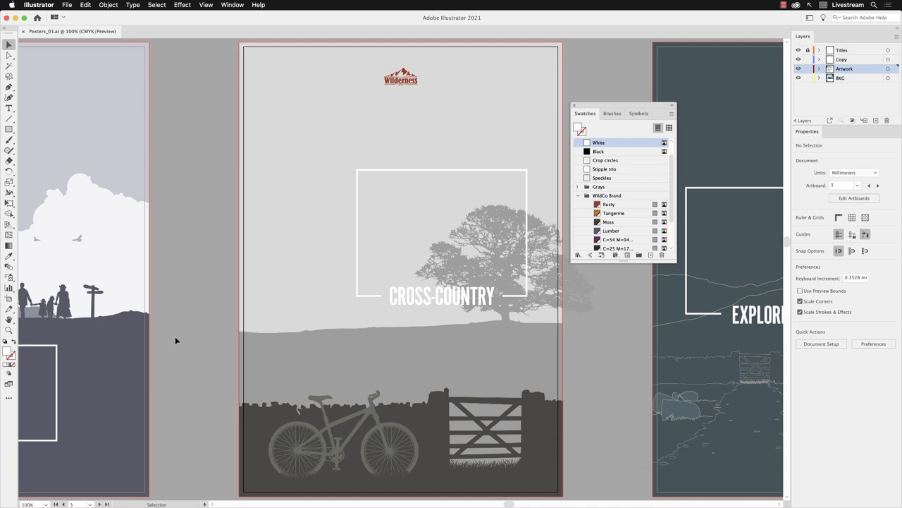
mouse_move(182, 130)
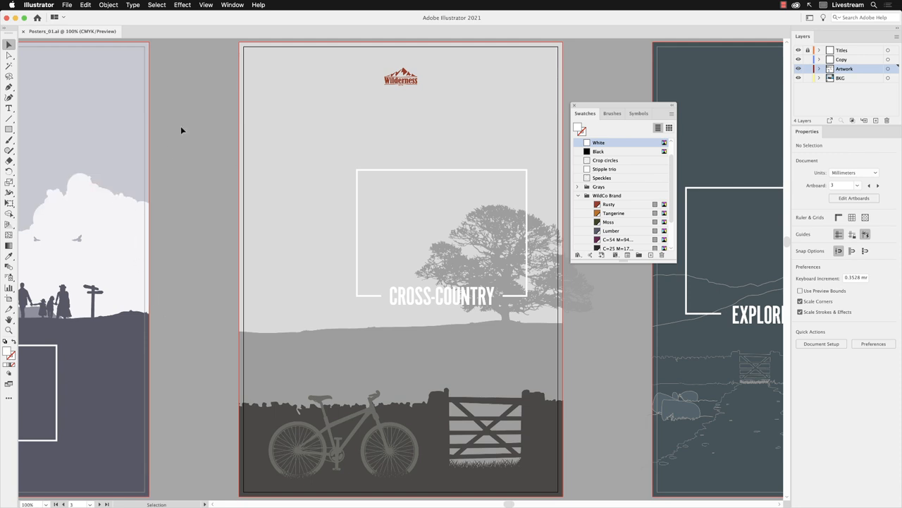
- Bring up the Window menu listing the panels available beside the poster
click(231, 6)
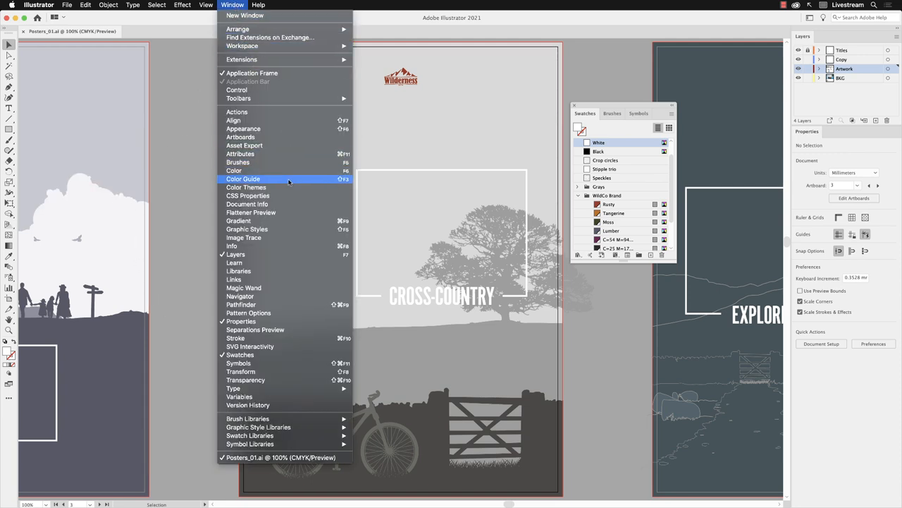
- Show the Color Guide beside the poster and base it on the red Wilderness logo
click(242, 177)
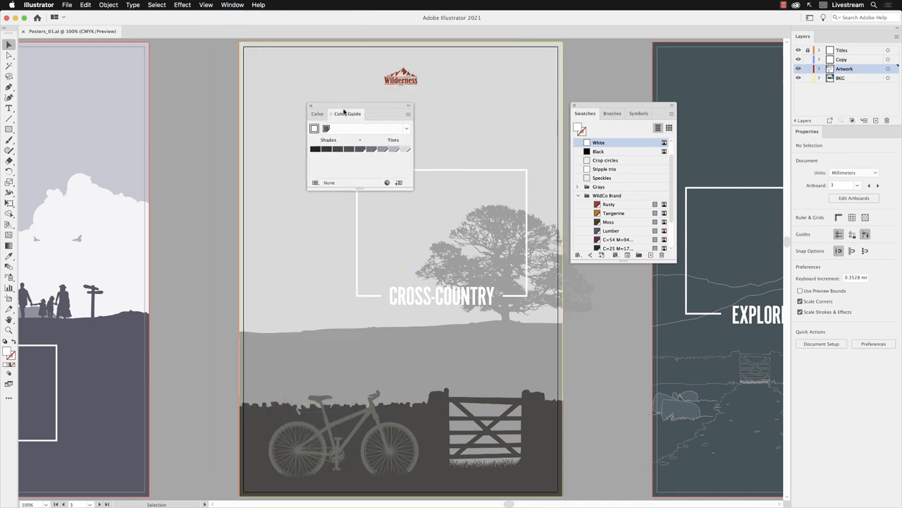
drag(347, 113, 206, 110)
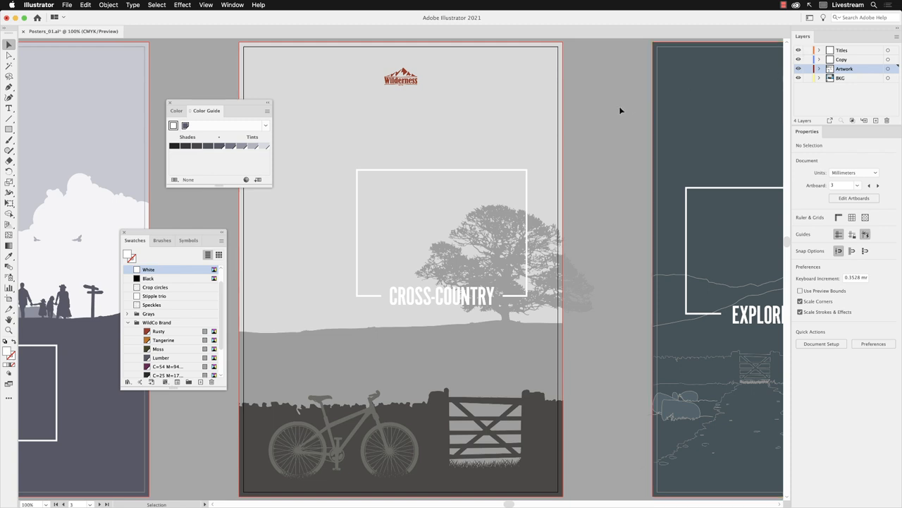
click(401, 76)
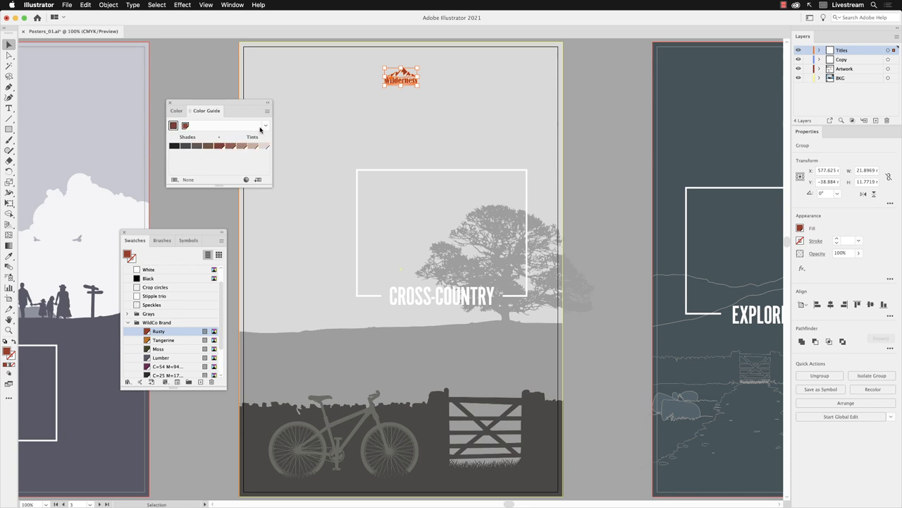
- Choose the Right Complement harmony rule, pairing the logo red with blues
click(265, 127)
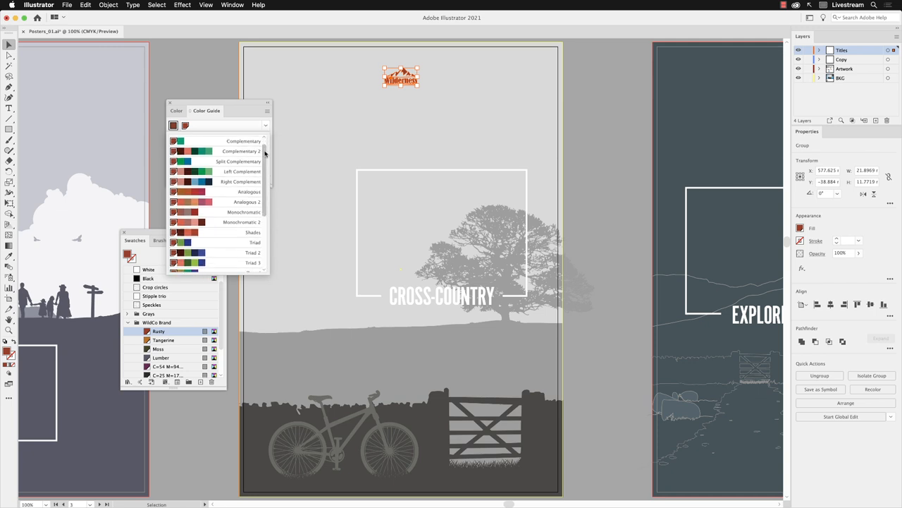
scroll(down, 3)
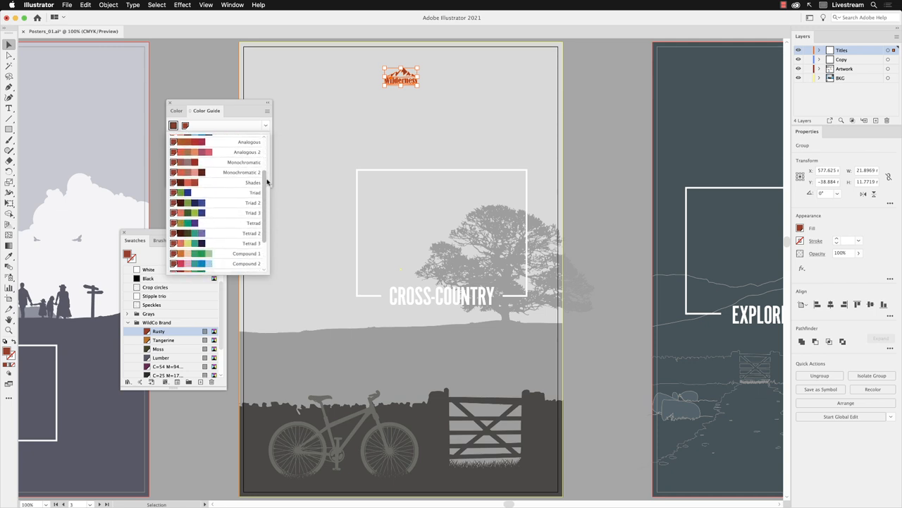
scroll(down, 3)
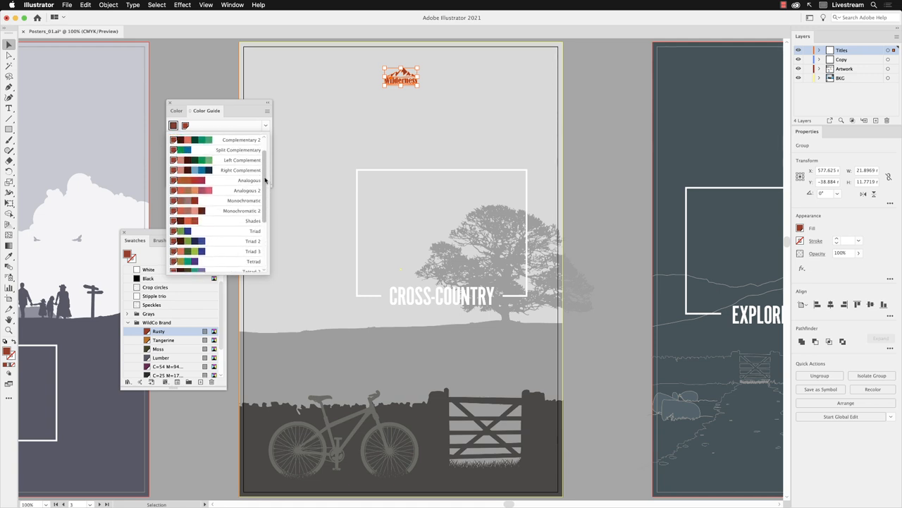
scroll(down, 3)
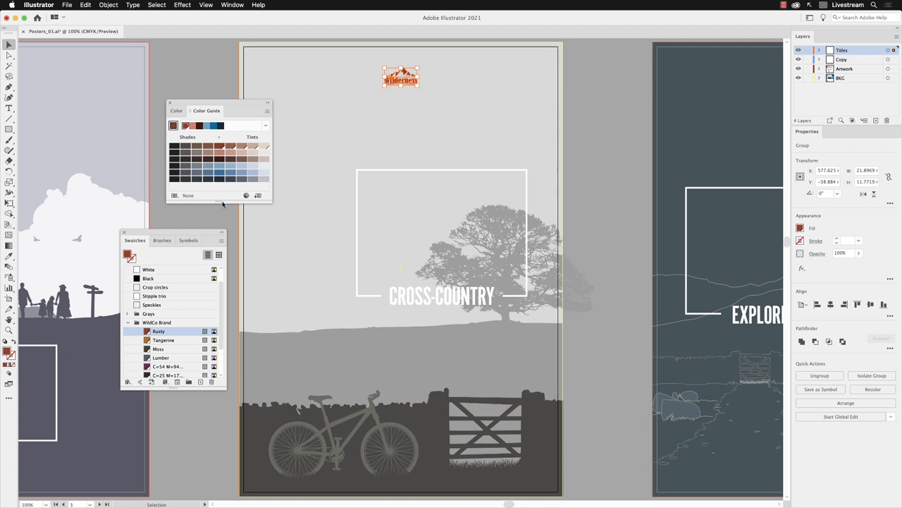
mouse_move(209, 194)
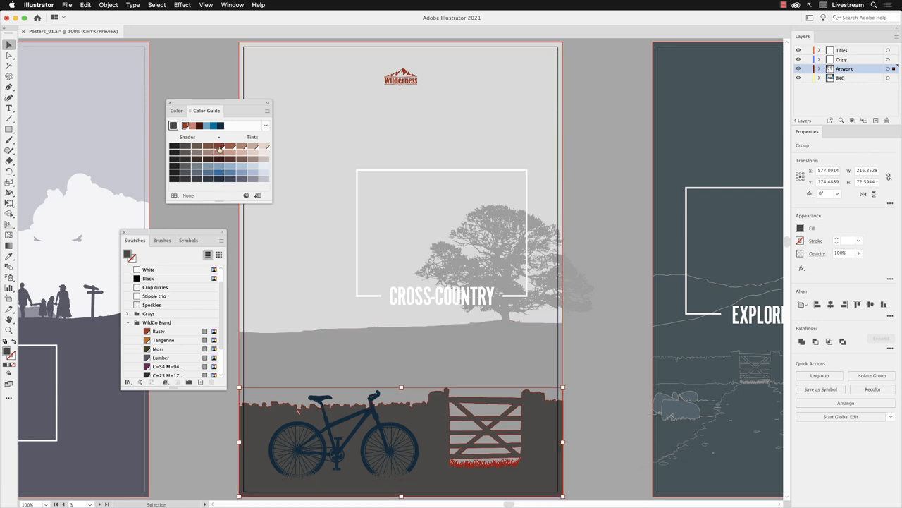
- Fill the wall along the bottom with a deep red from the harmony shades
click(158, 331)
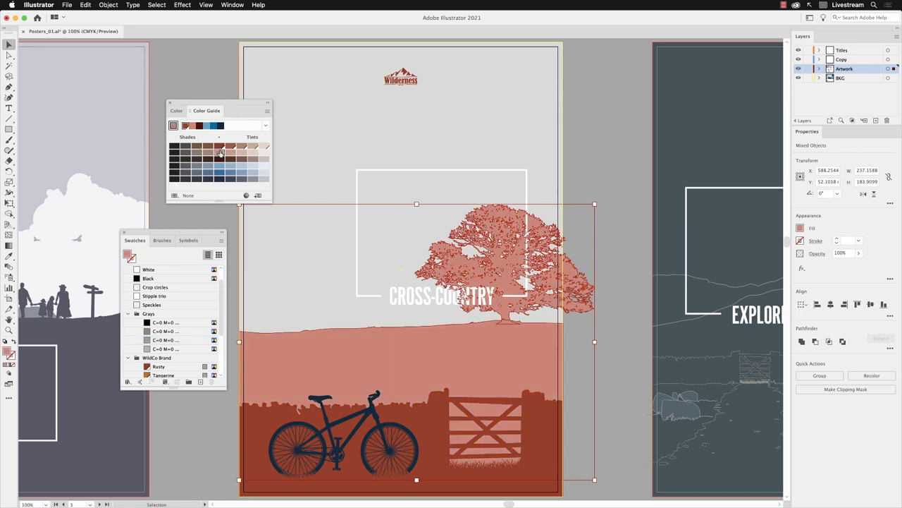
mouse_move(528, 93)
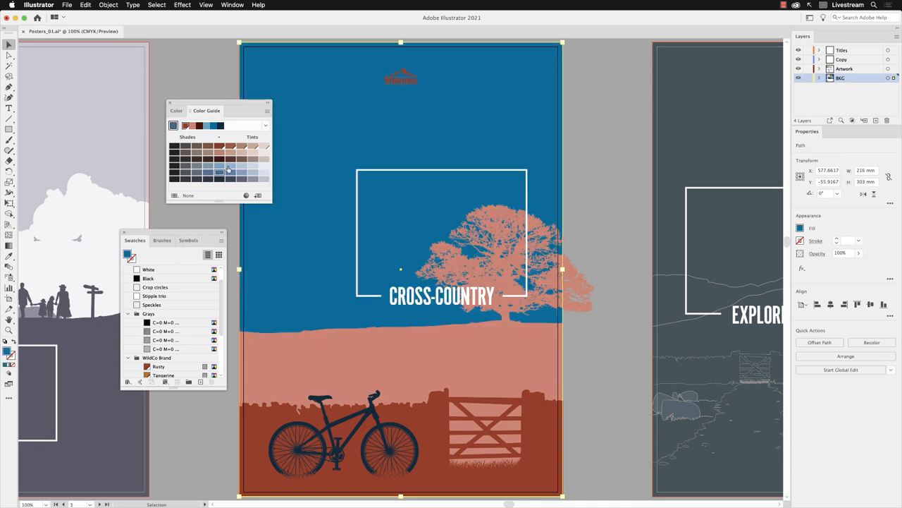
- Change the sky background to a lighter blue tint from the harmony
click(220, 167)
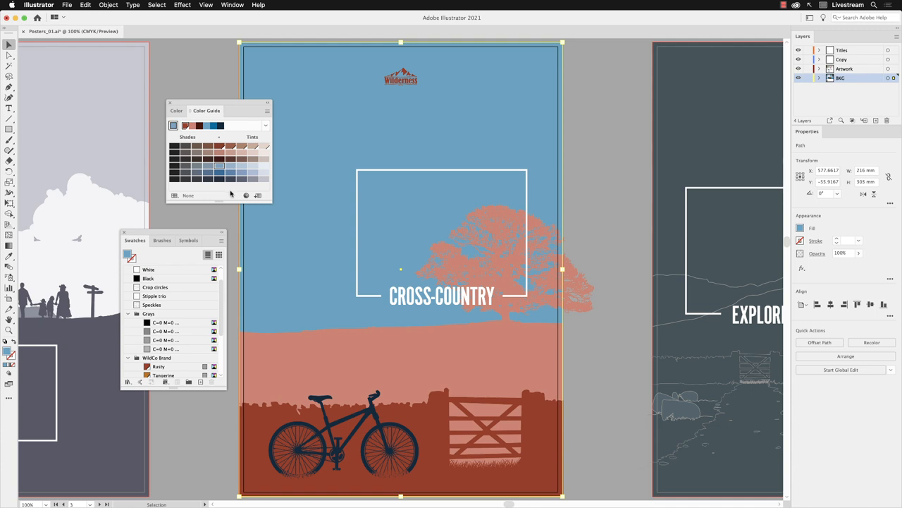
mouse_move(196, 222)
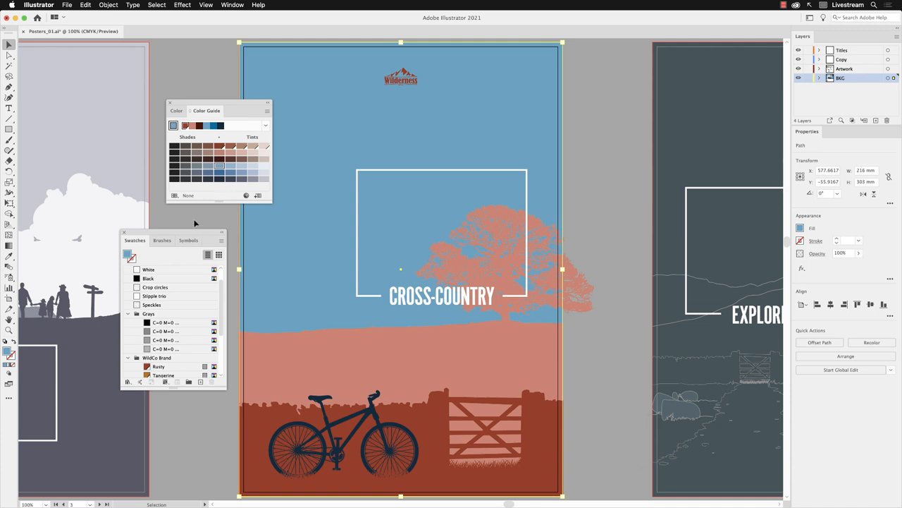
mouse_move(190, 234)
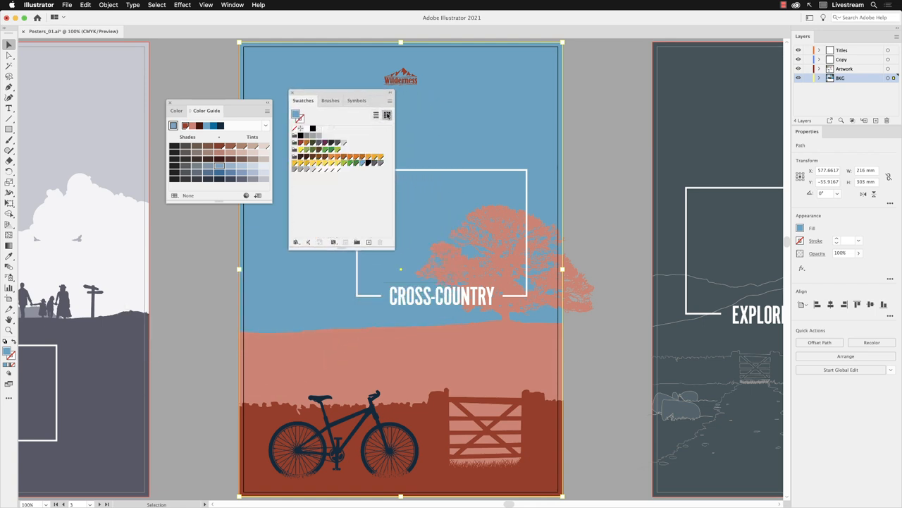
mouse_move(386, 114)
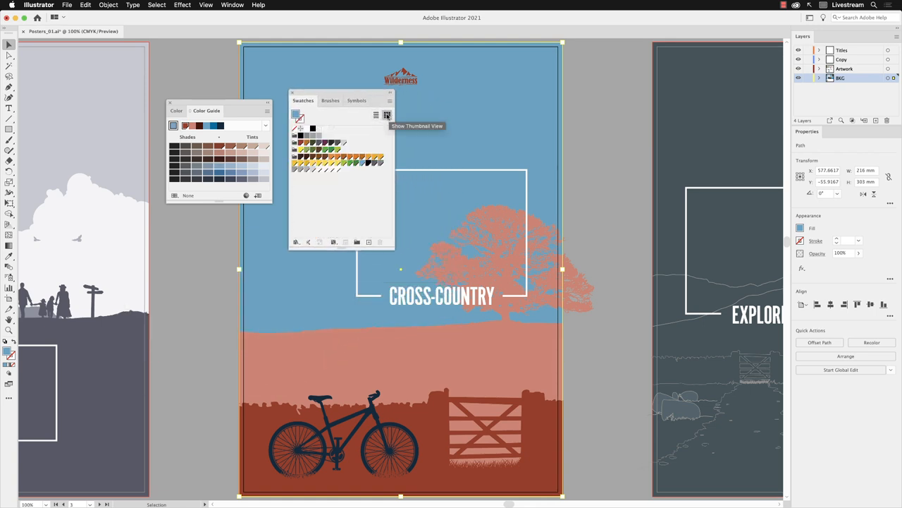
- Store the right-complementary harmony as a new colour group in the Swatches panel
click(400, 77)
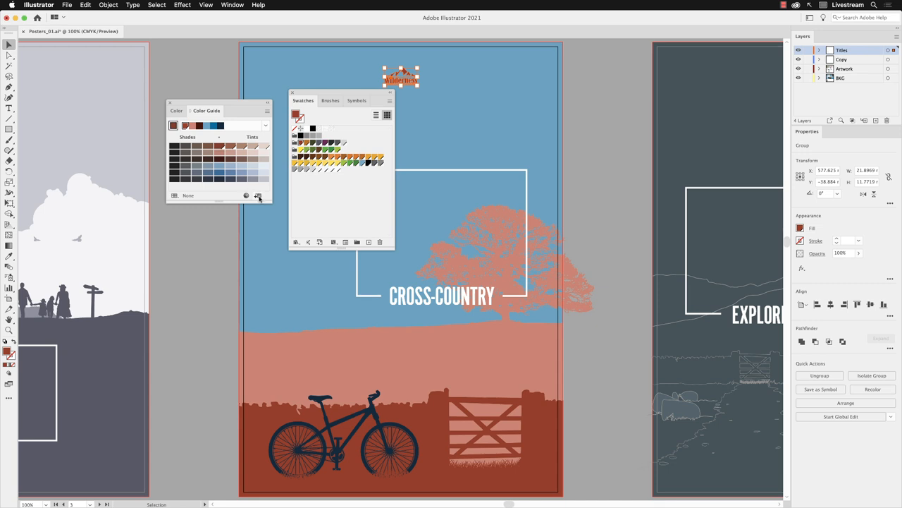
mouse_move(258, 194)
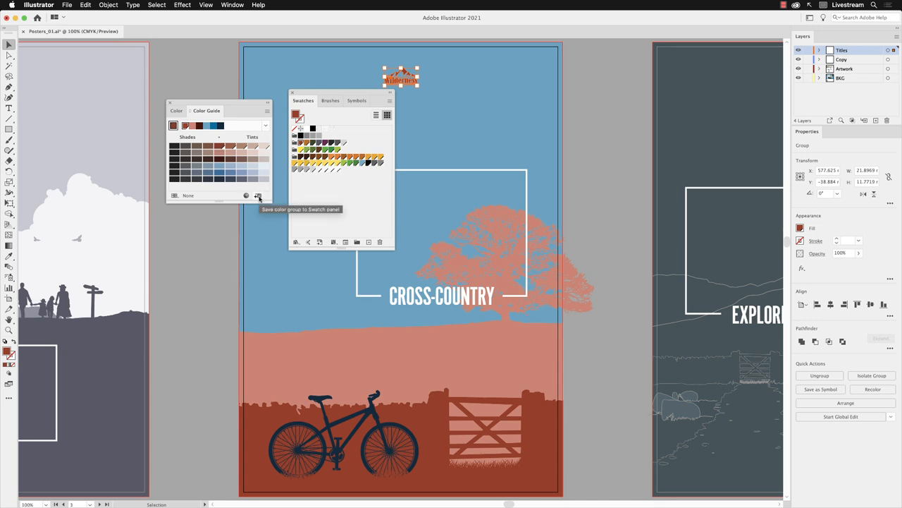
click(258, 195)
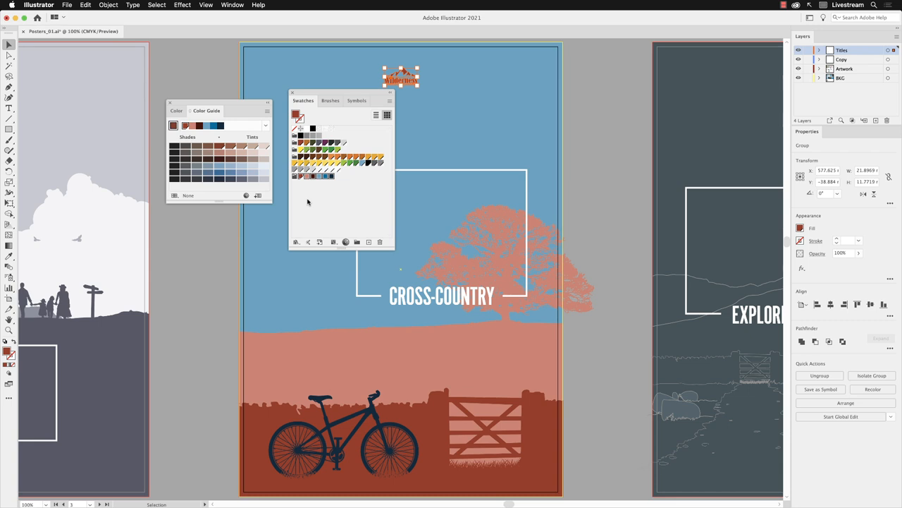
mouse_move(296, 192)
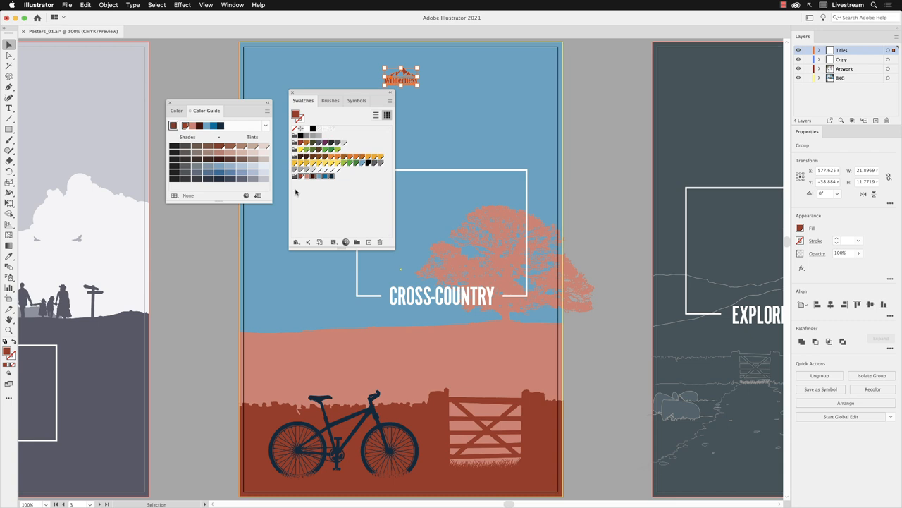
click(66, 6)
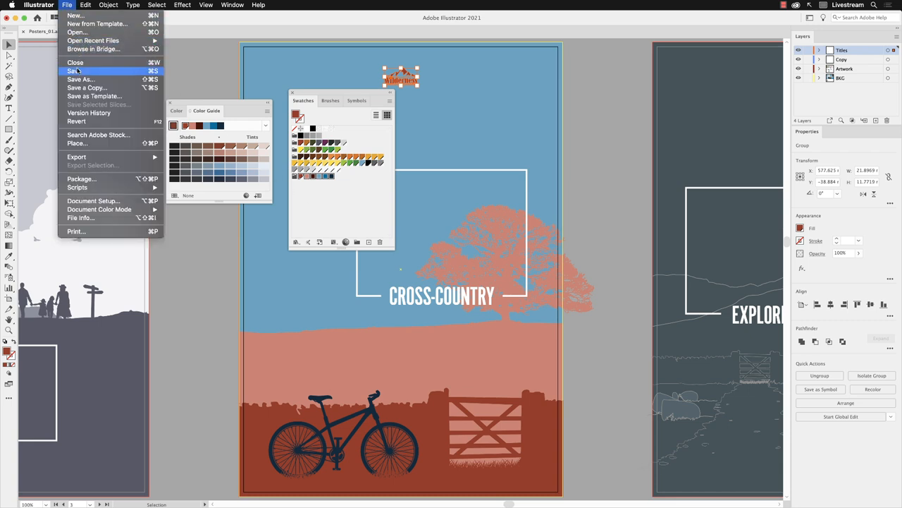